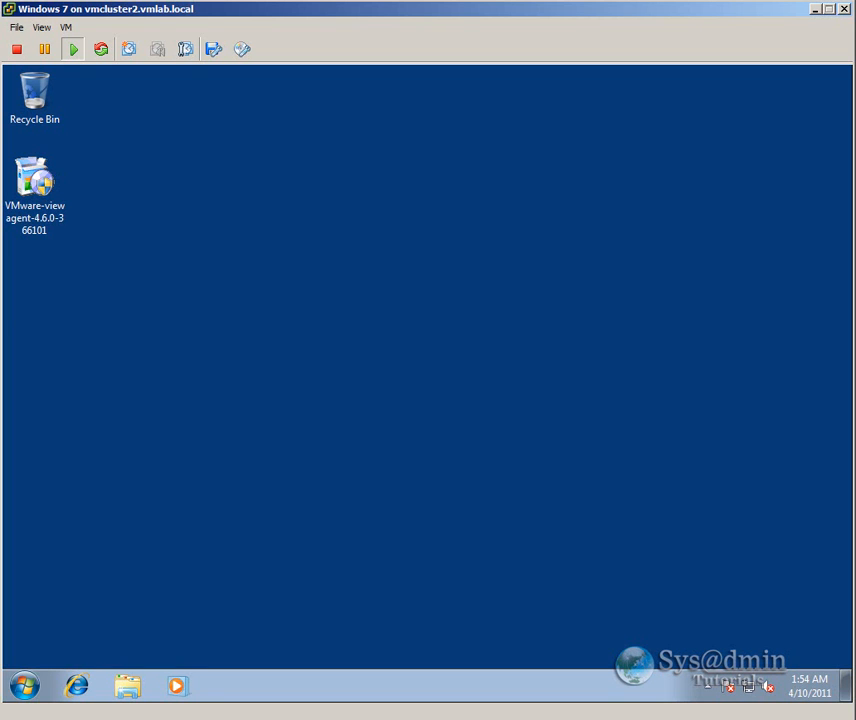
{"action": "mouse_move", "coordinate": [444, 478]}
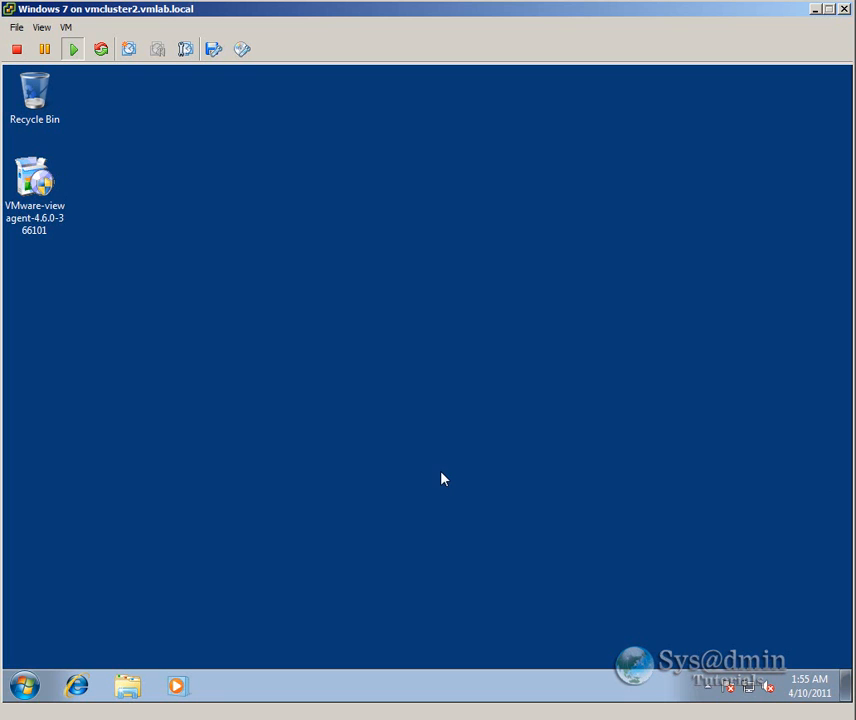
{"action": "mouse_move", "coordinate": [438, 478]}
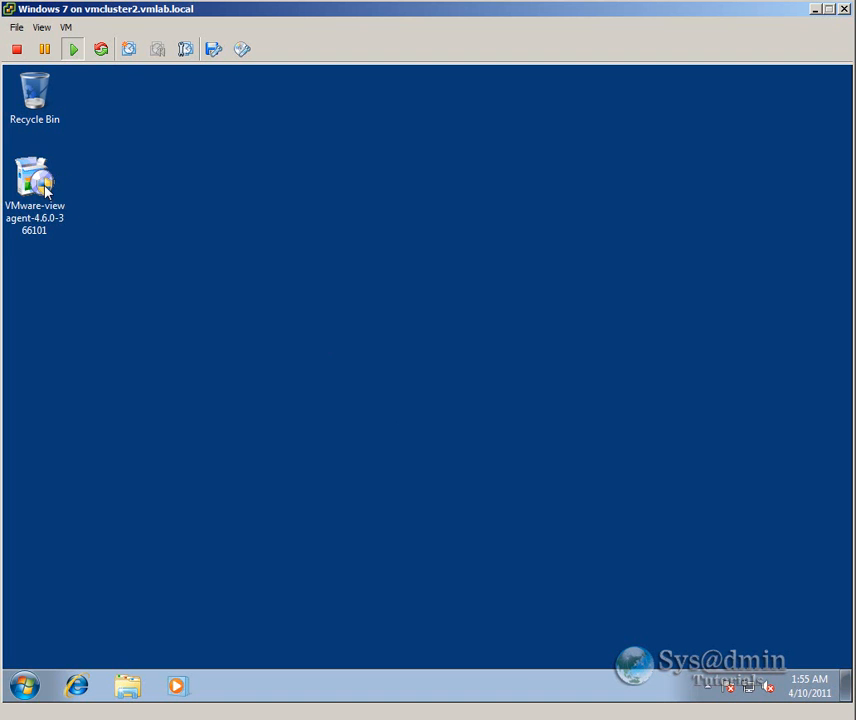
- Launch the VMware-viewagent installer and approve the User Account Control prompt
{"action": "left_click", "coordinate": [34, 184]}
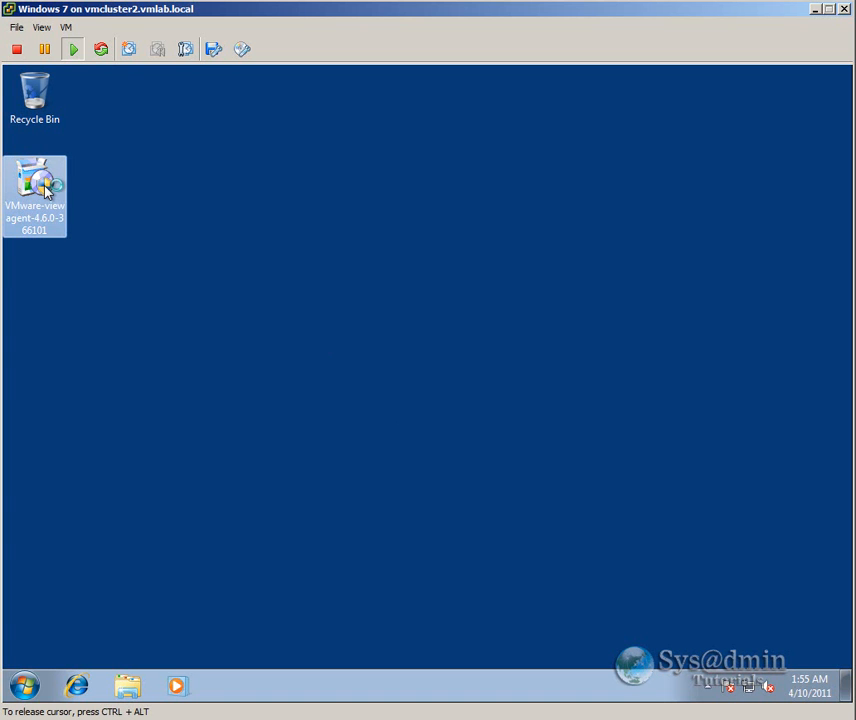
{"action": "double_click", "coordinate": [34, 196]}
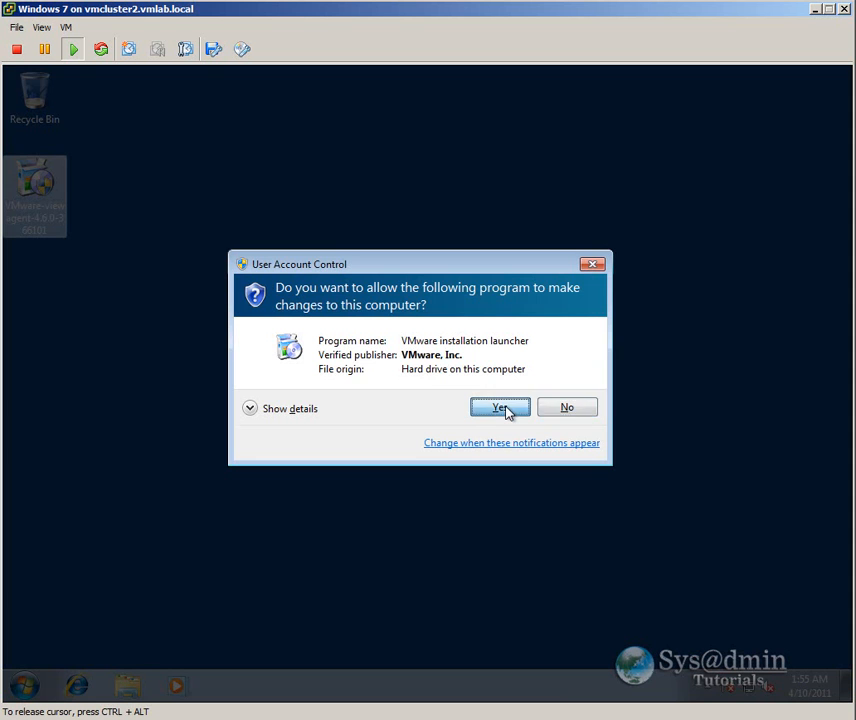
{"action": "left_click", "coordinate": [500, 408]}
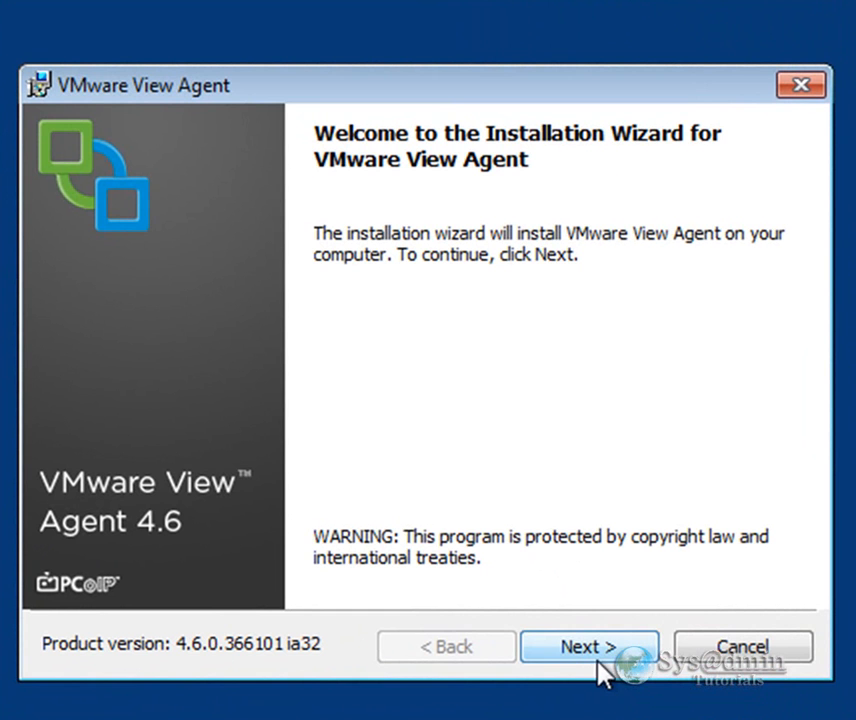
- Advance past the welcome and patent pages and accept the license agreement terms
{"action": "left_click", "coordinate": [588, 646]}
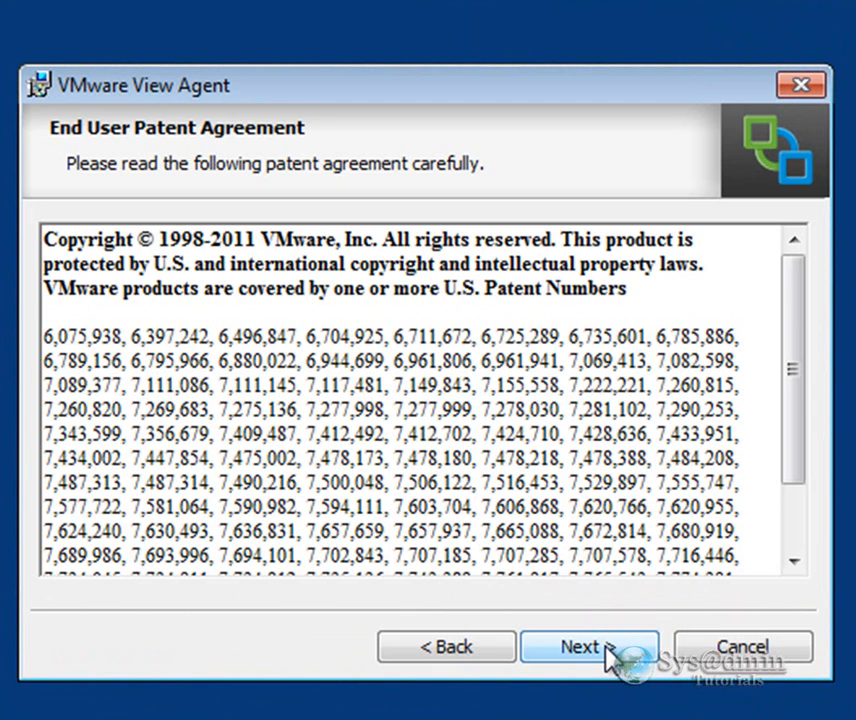
{"action": "left_click", "coordinate": [588, 646]}
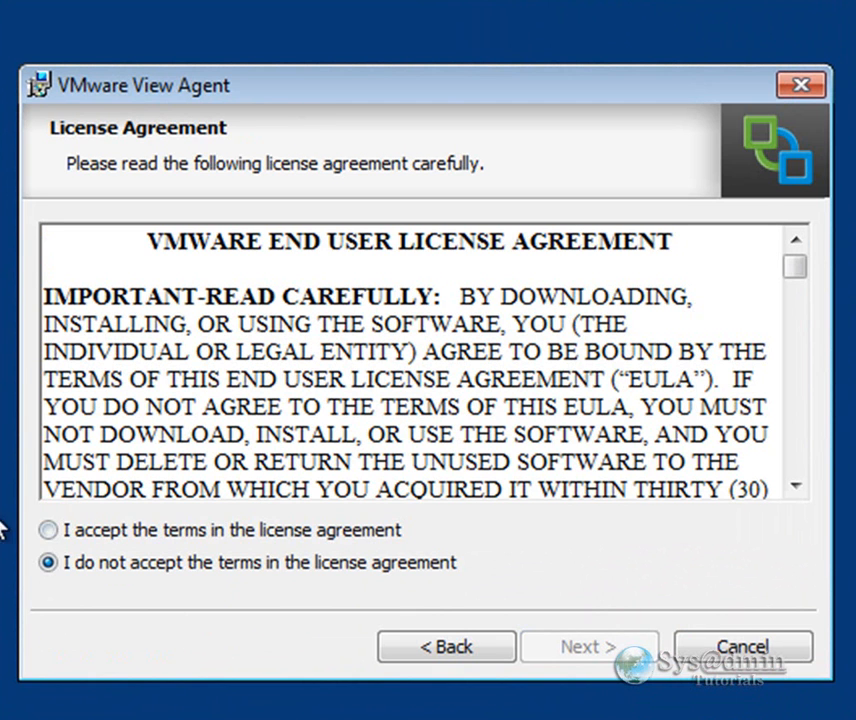
{"action": "left_click", "coordinate": [48, 530]}
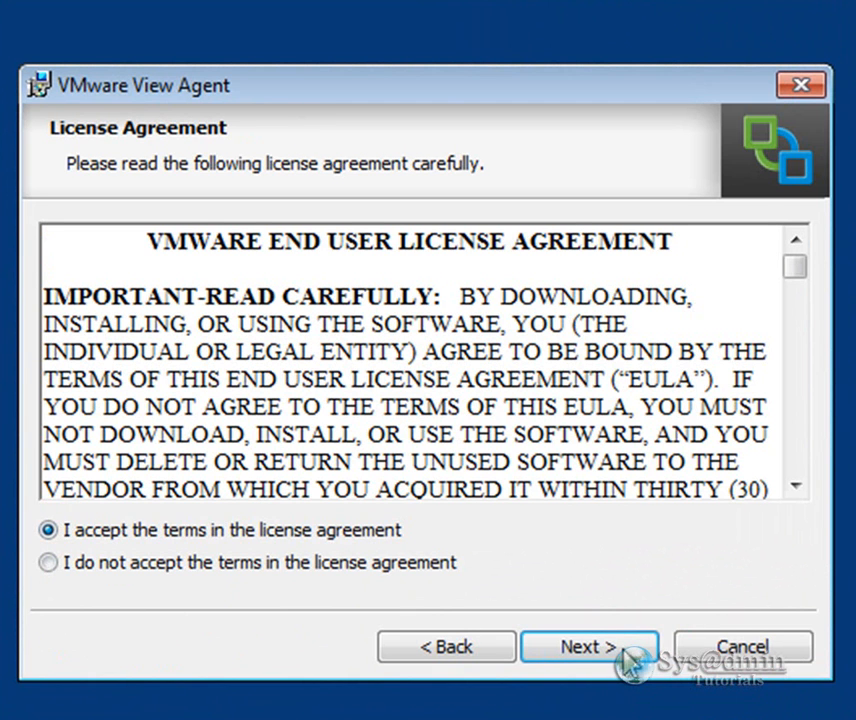
{"action": "left_click", "coordinate": [588, 646]}
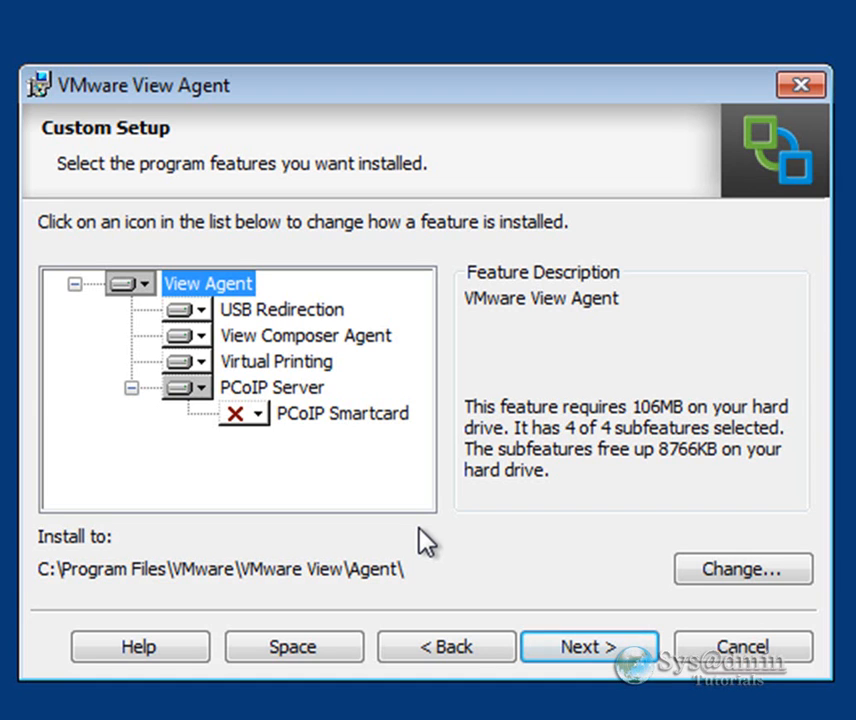
{"action": "mouse_move", "coordinate": [458, 548]}
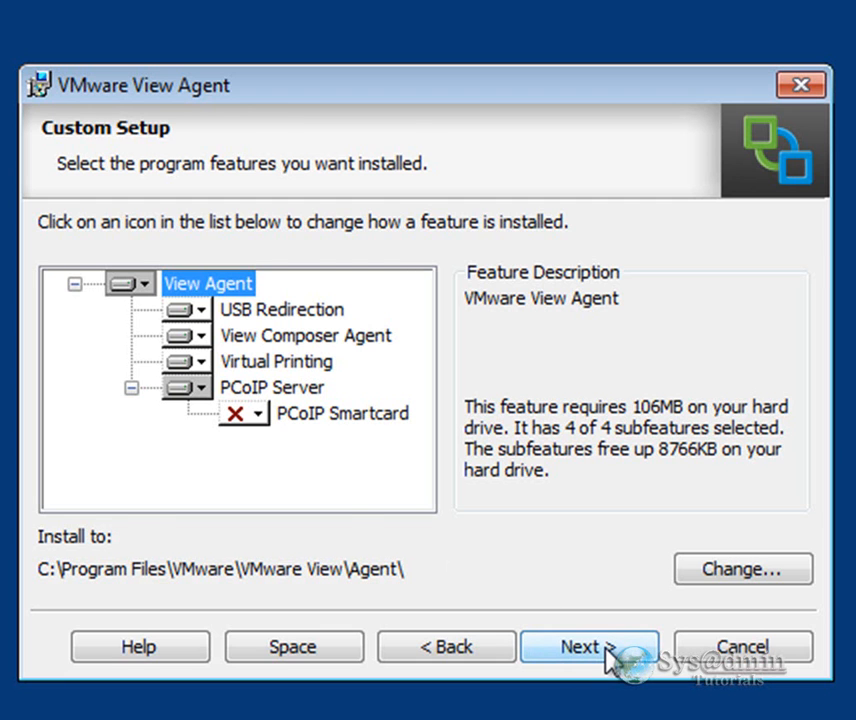
- Keep the default Custom Setup features with Remote Desktop capability enabled
{"action": "left_click", "coordinate": [588, 646]}
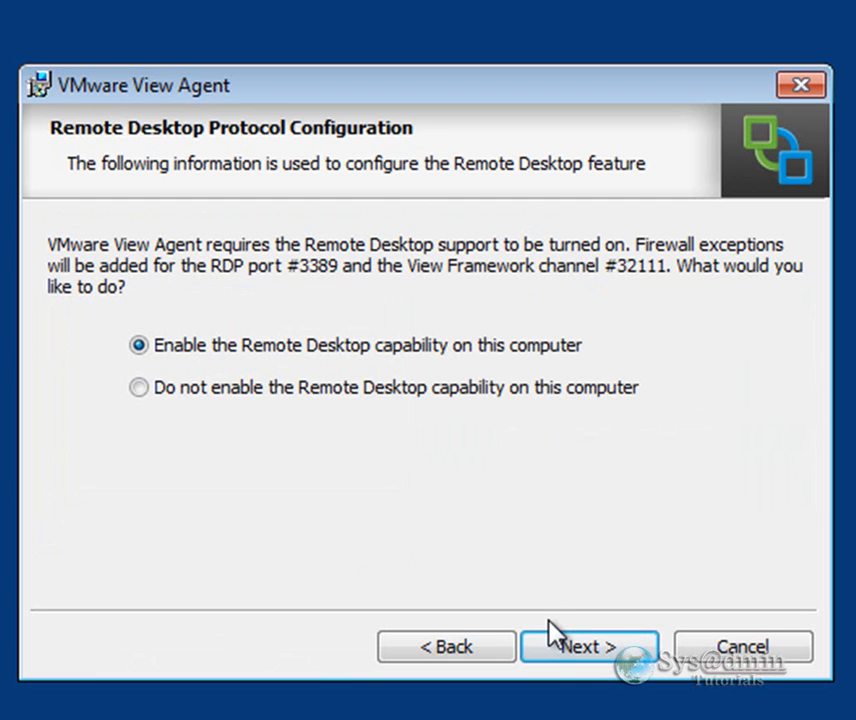
{"action": "mouse_move", "coordinate": [450, 378]}
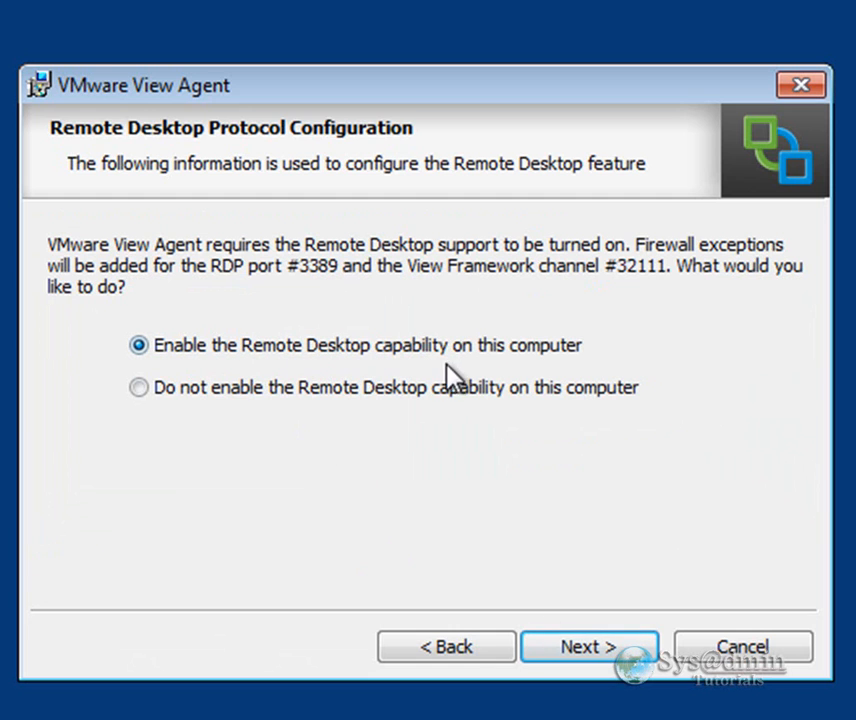
{"action": "mouse_move", "coordinate": [508, 528]}
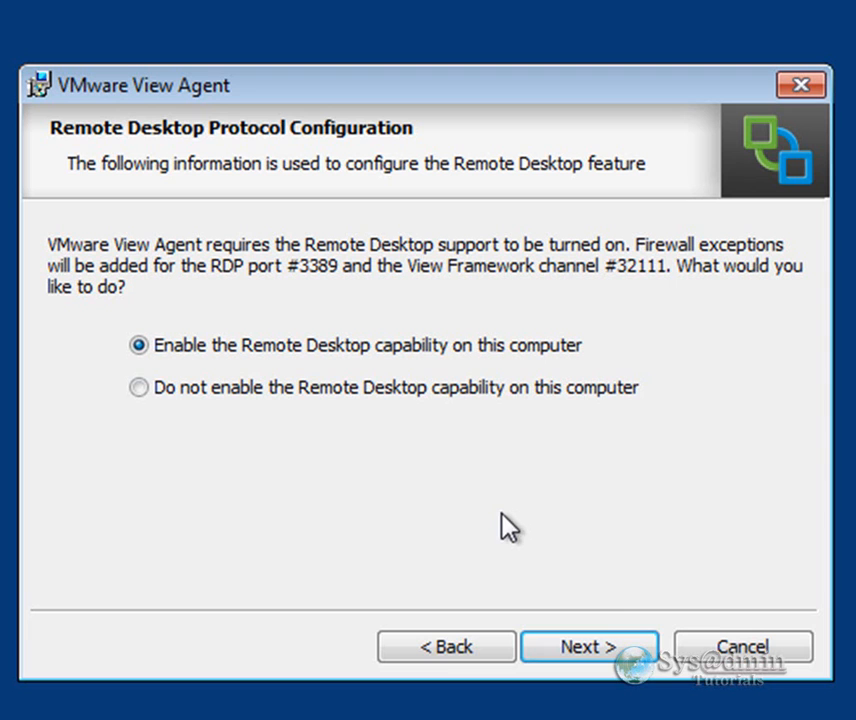
{"action": "mouse_move", "coordinate": [472, 504]}
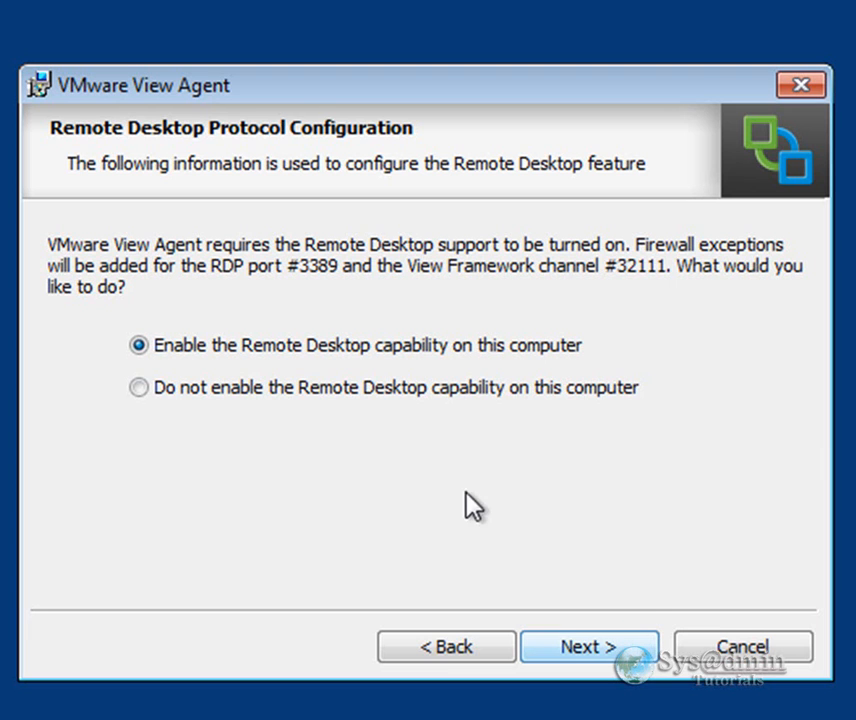
{"action": "left_click", "coordinate": [588, 646]}
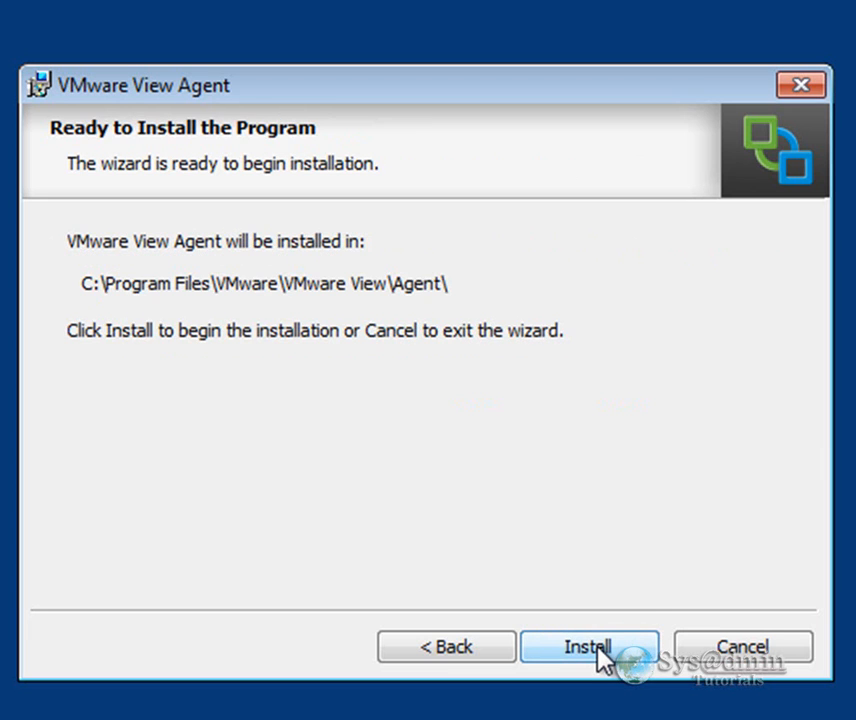
{"action": "mouse_move", "coordinate": [160, 352]}
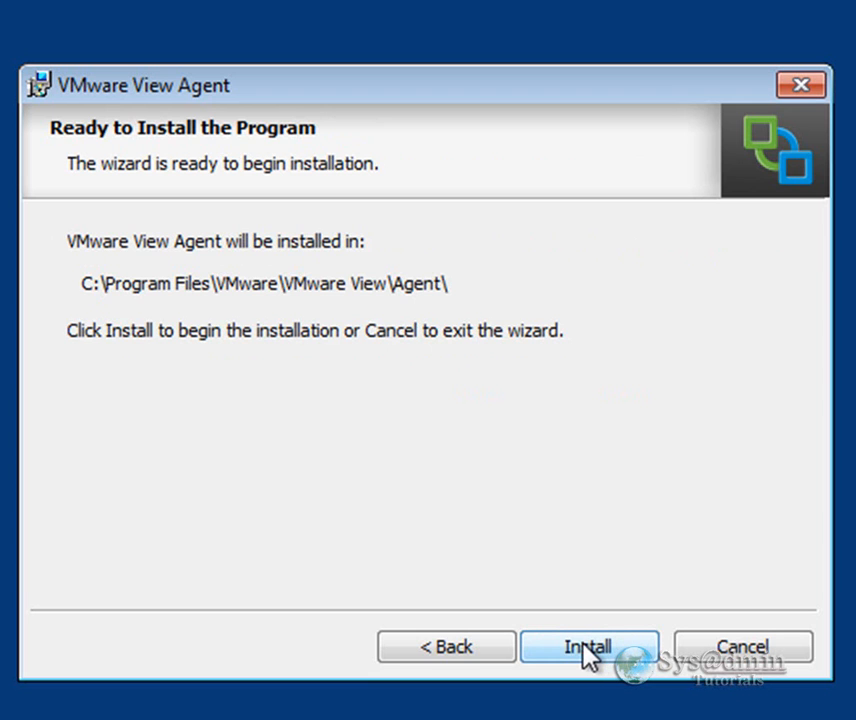
- Start installing View Agent into C:\Program Files\VMware\VMware View\Agent\
{"action": "left_click", "coordinate": [588, 646]}
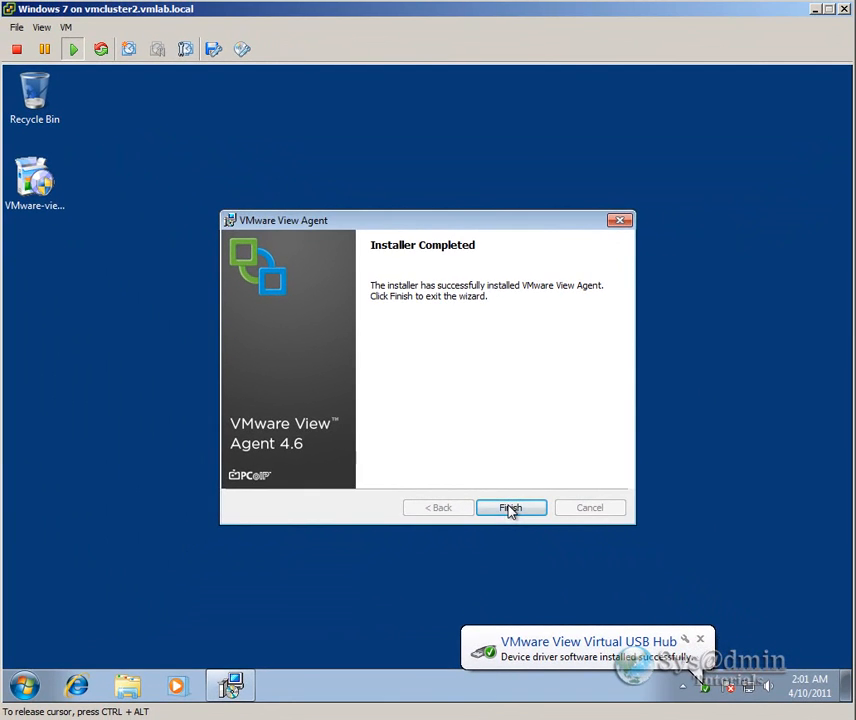
- Finish the completed installation, bringing up the system restart prompt
{"action": "left_click", "coordinate": [512, 508]}
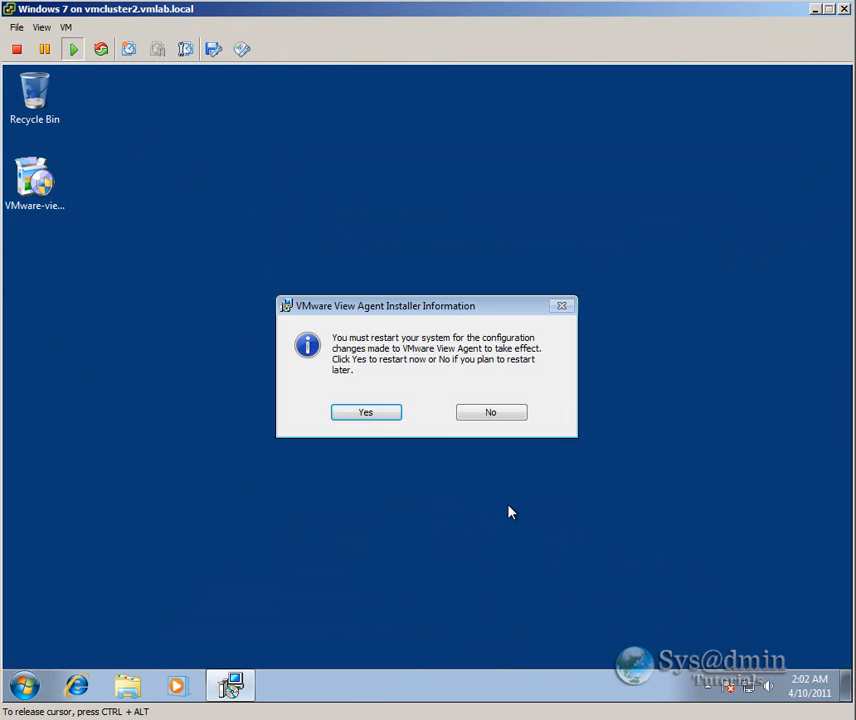